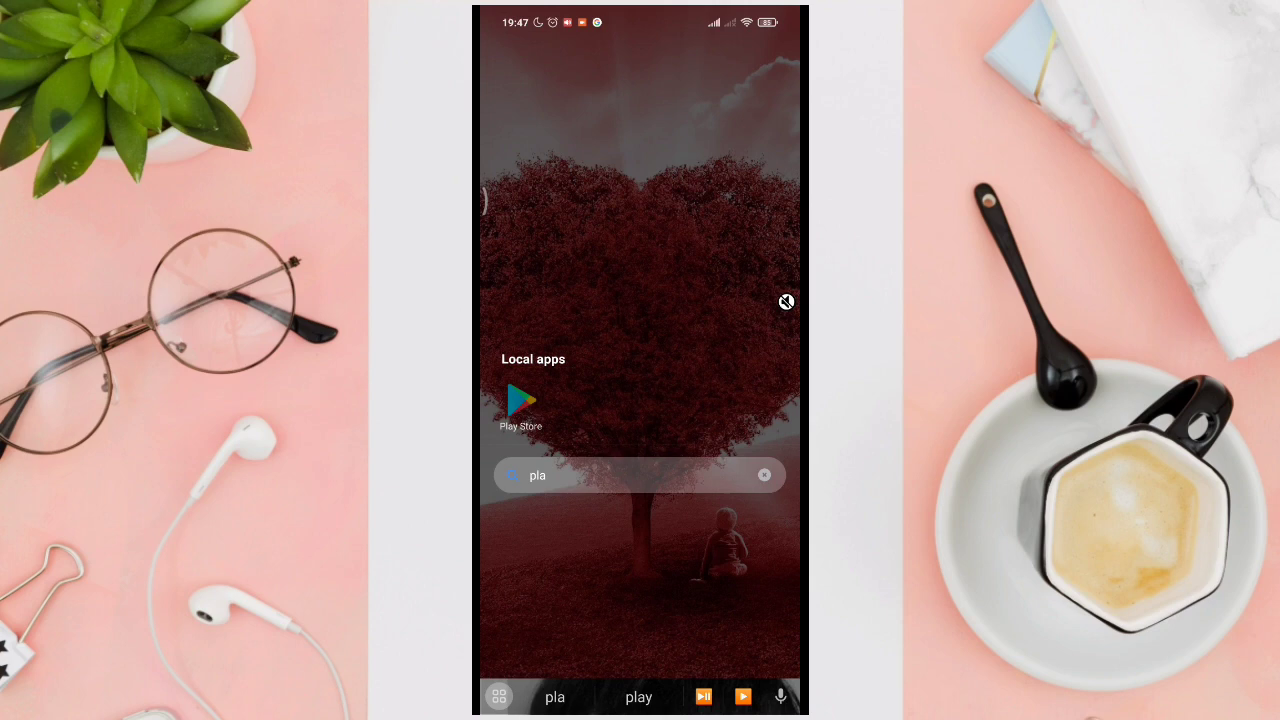
# Search Play Store for SHAREit and launch the installed SHAREit: Transfer, Share Files app.
pyautogui.click(520, 400)
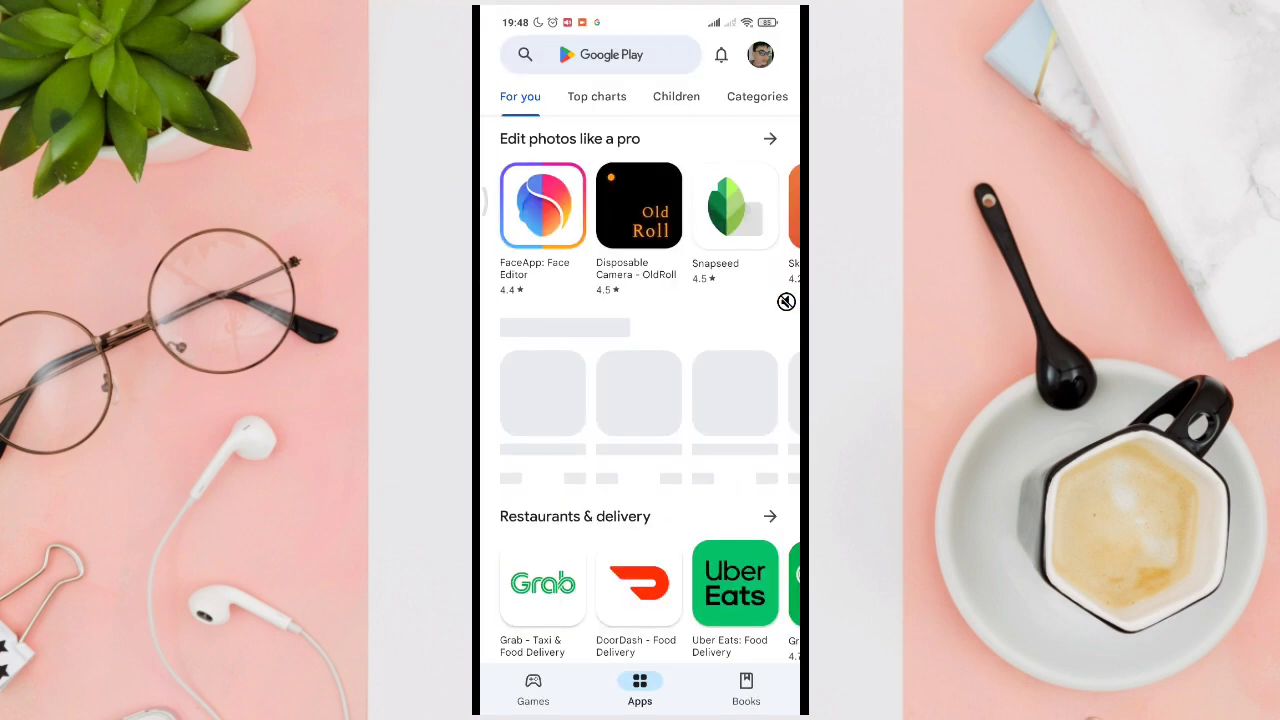
pyautogui.write('dhare')
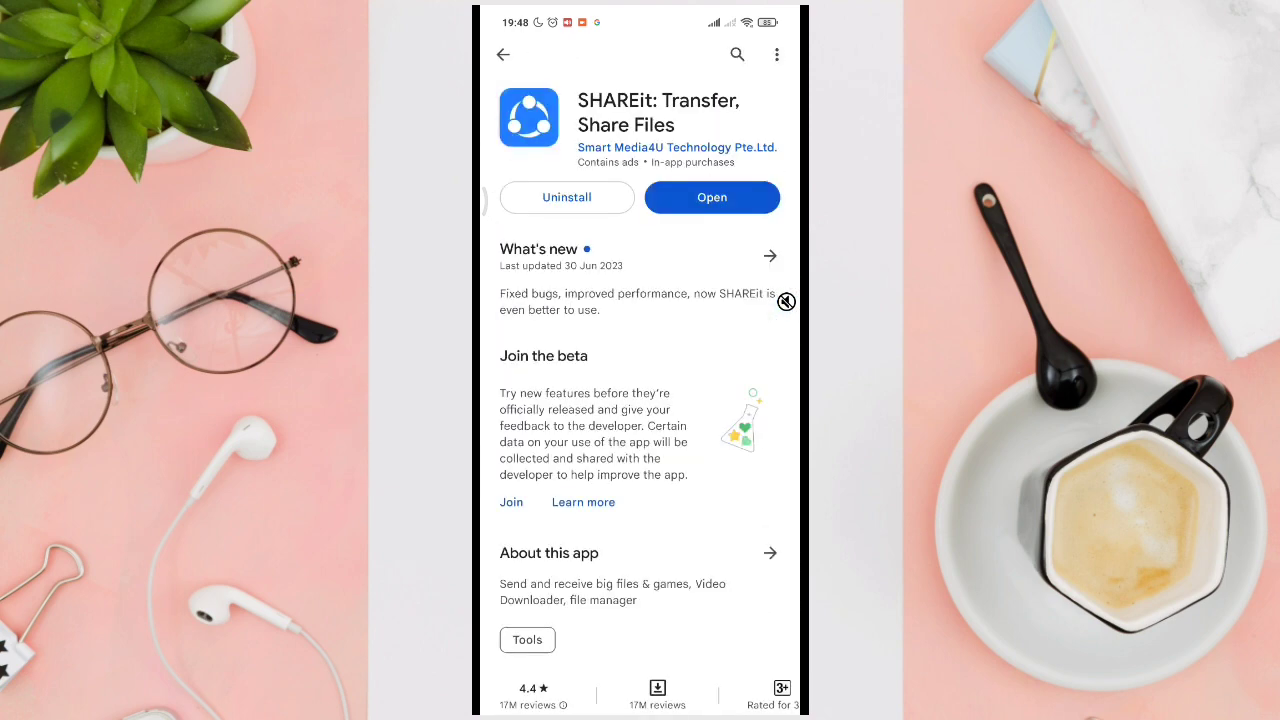
pyautogui.scroll(-3)
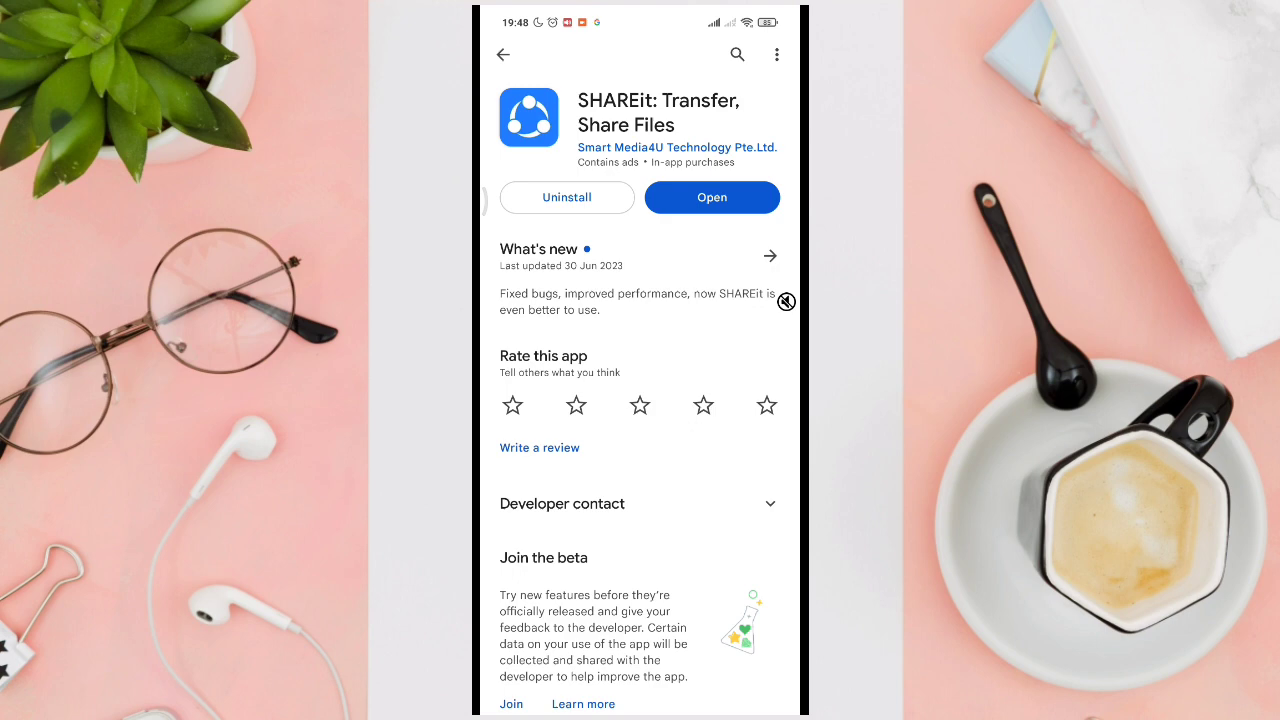
pyautogui.click(712, 198)
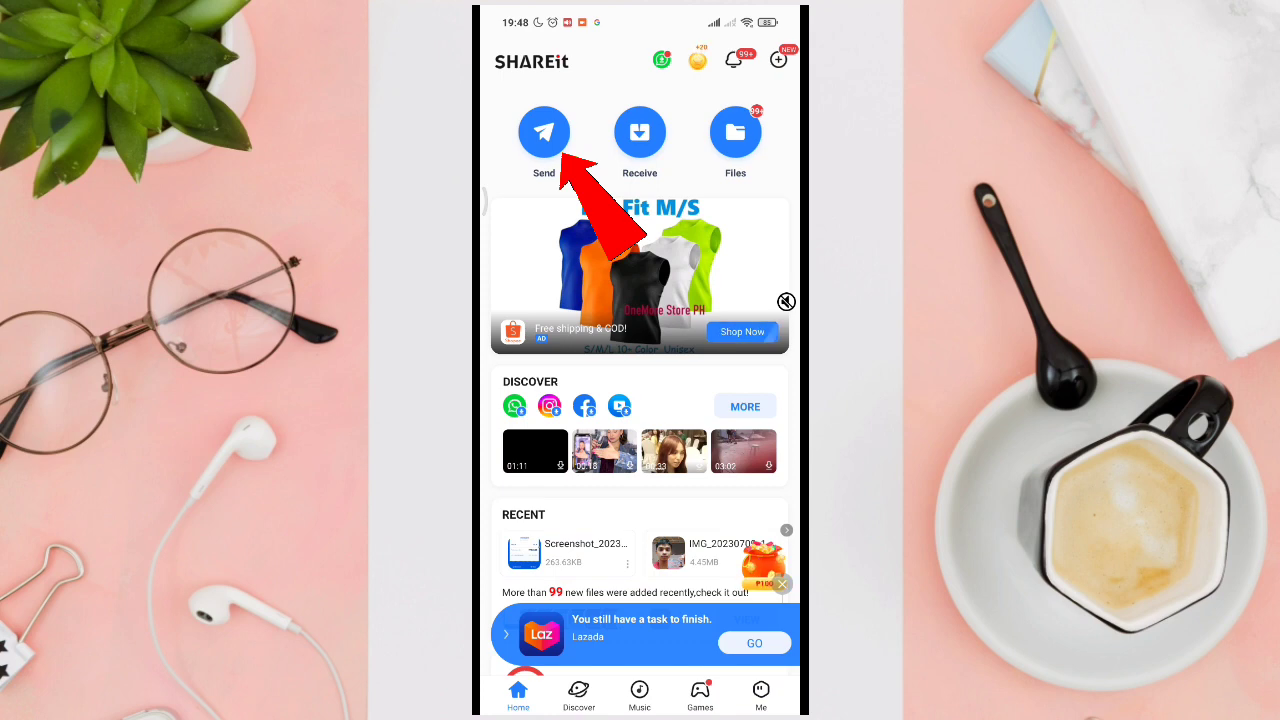
# Start a Send, select Shopee under Top Apps and confirm sending the one app.
pyautogui.click(544, 132)
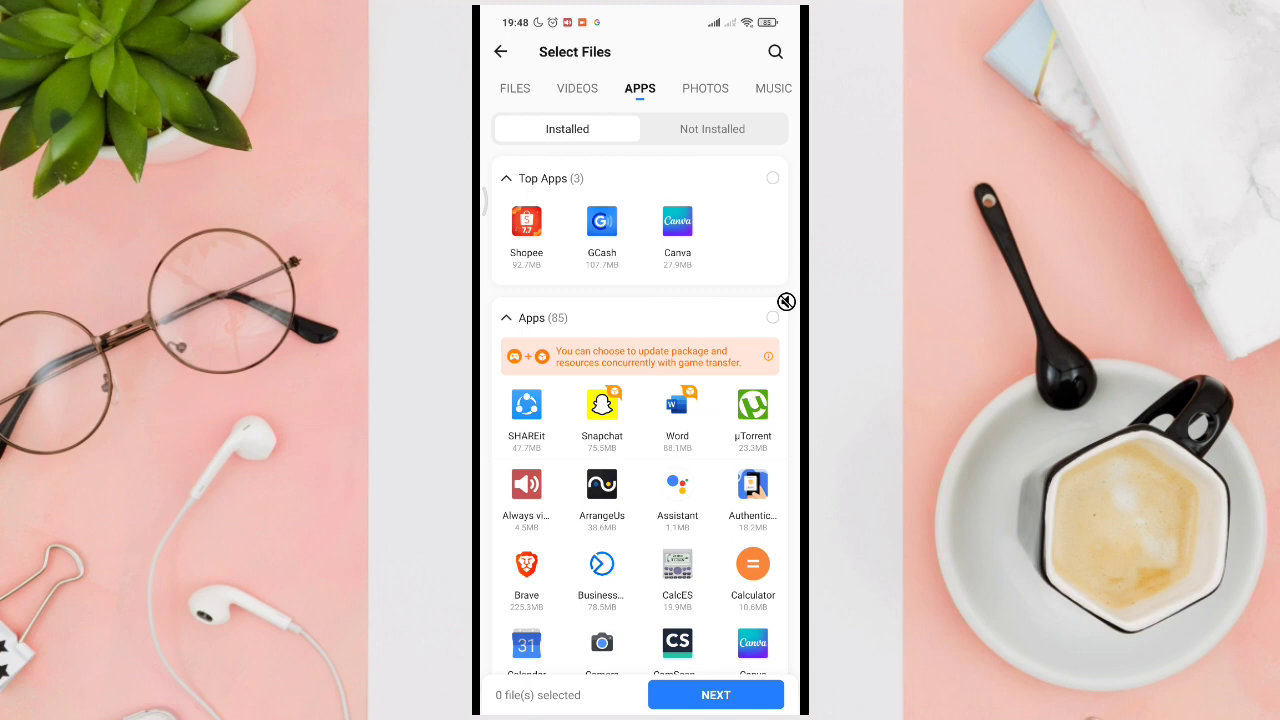
pyautogui.click(526, 220)
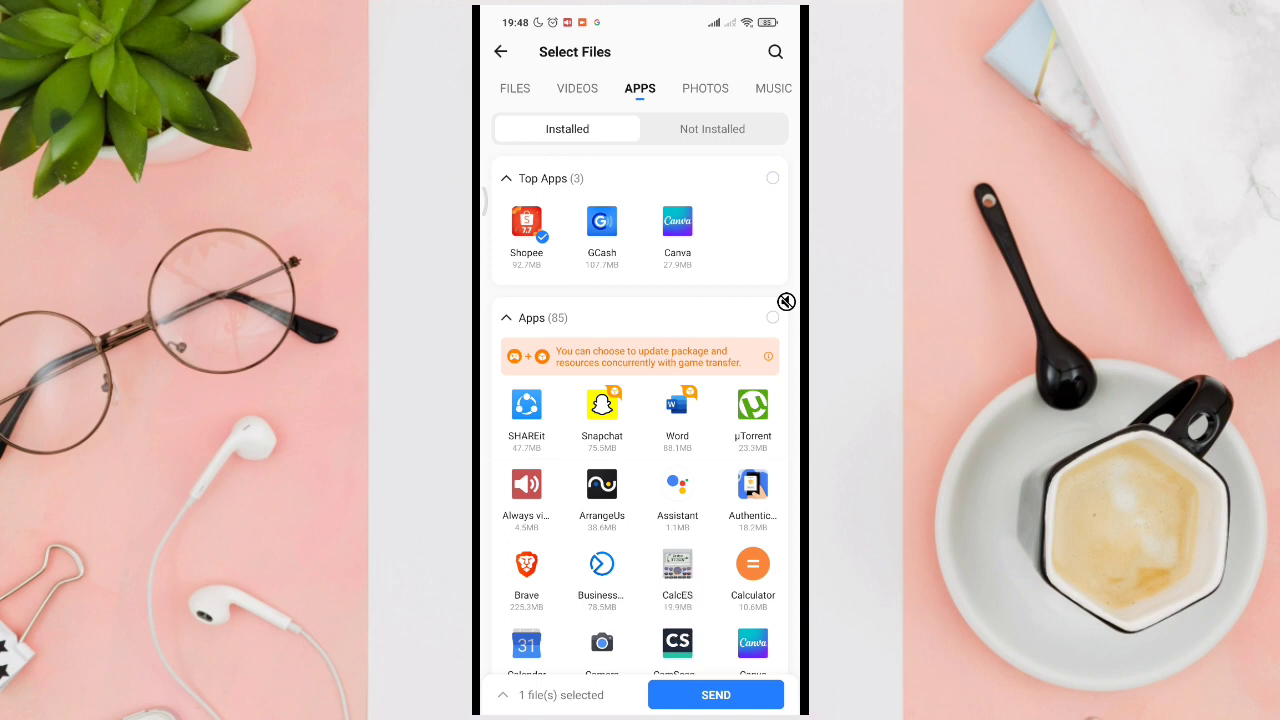
pyautogui.click(716, 694)
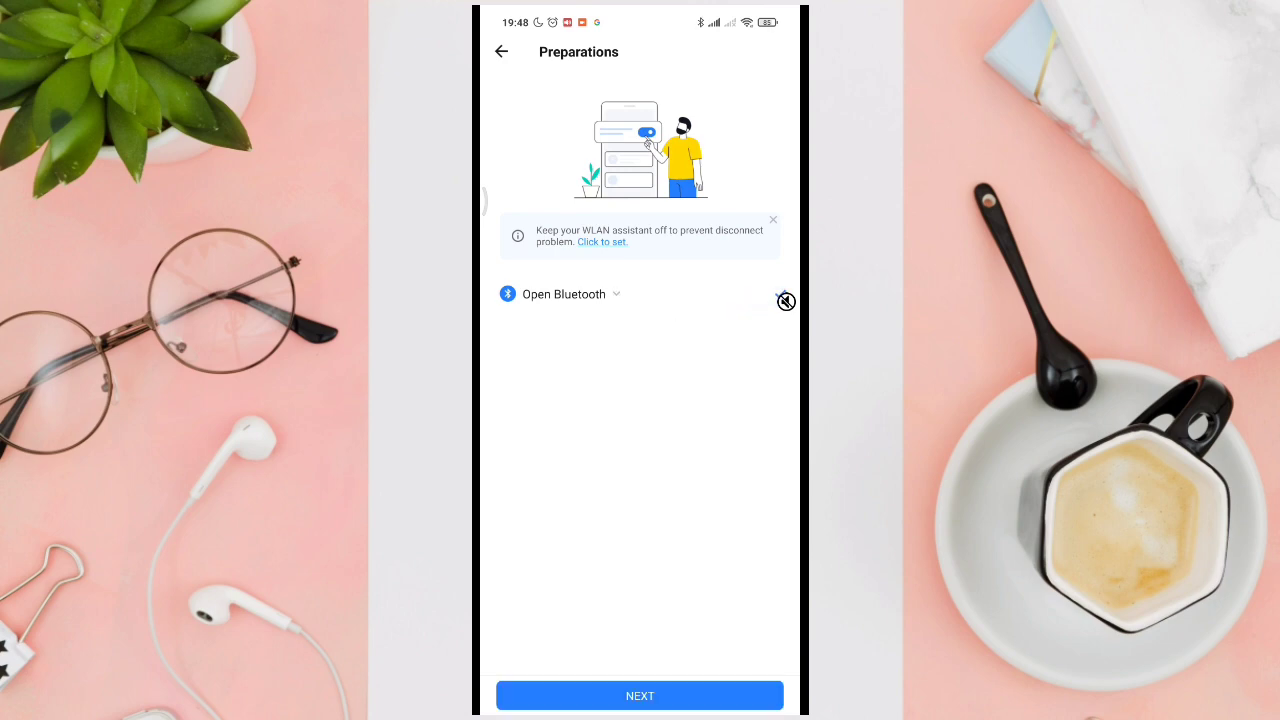
# Continue past Preparations and confirm Connect to iOS to show the QR code and hotspot name.
pyautogui.click(640, 696)
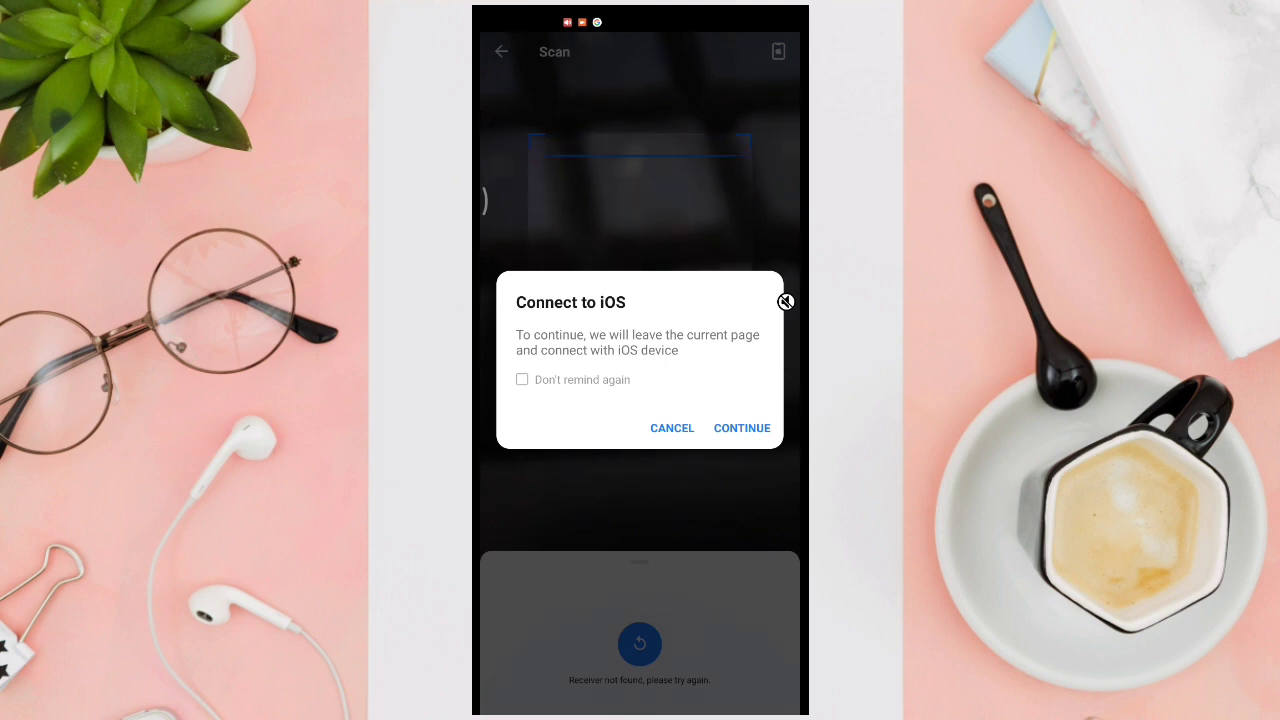
pyautogui.click(742, 428)
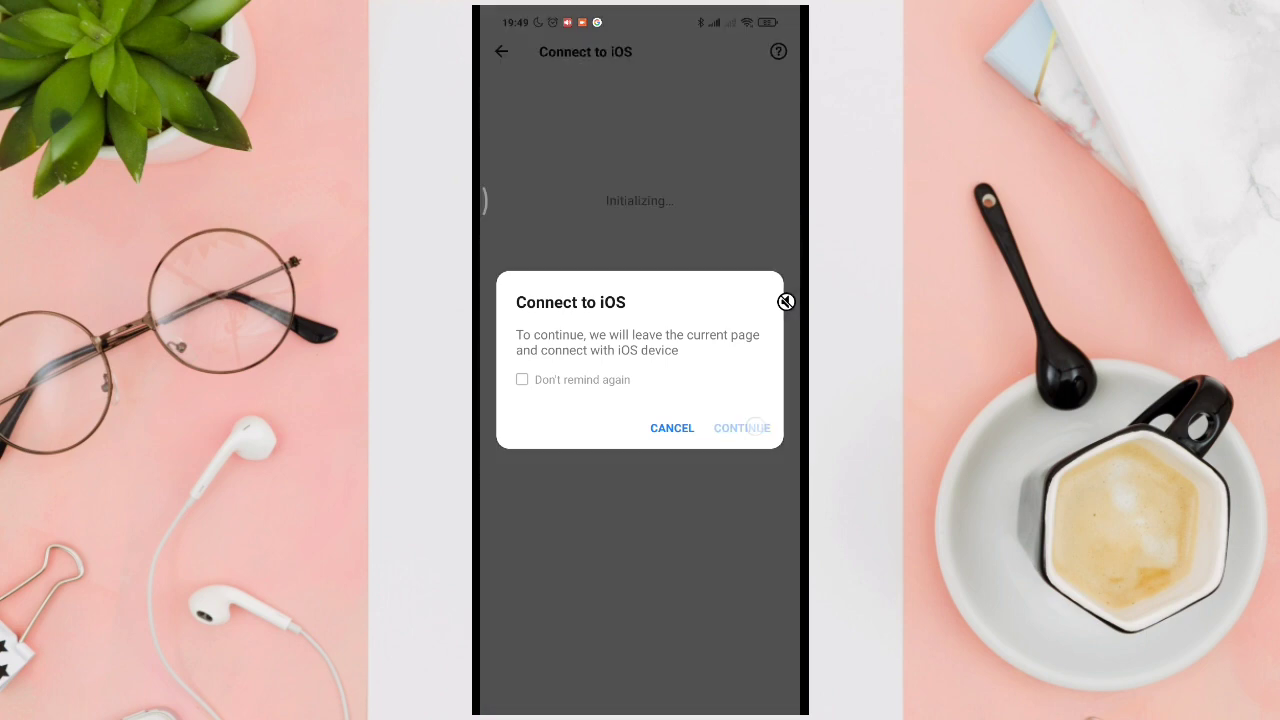
pyautogui.click(742, 428)
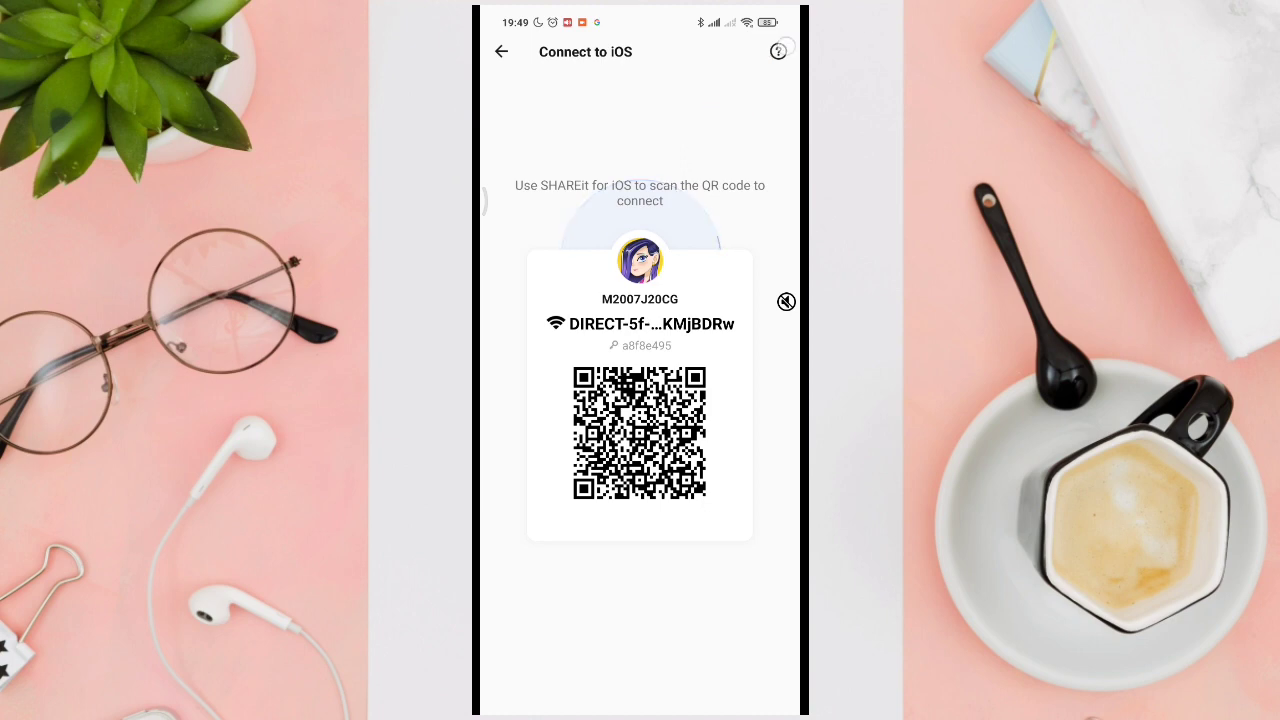
pyautogui.click(778, 52)
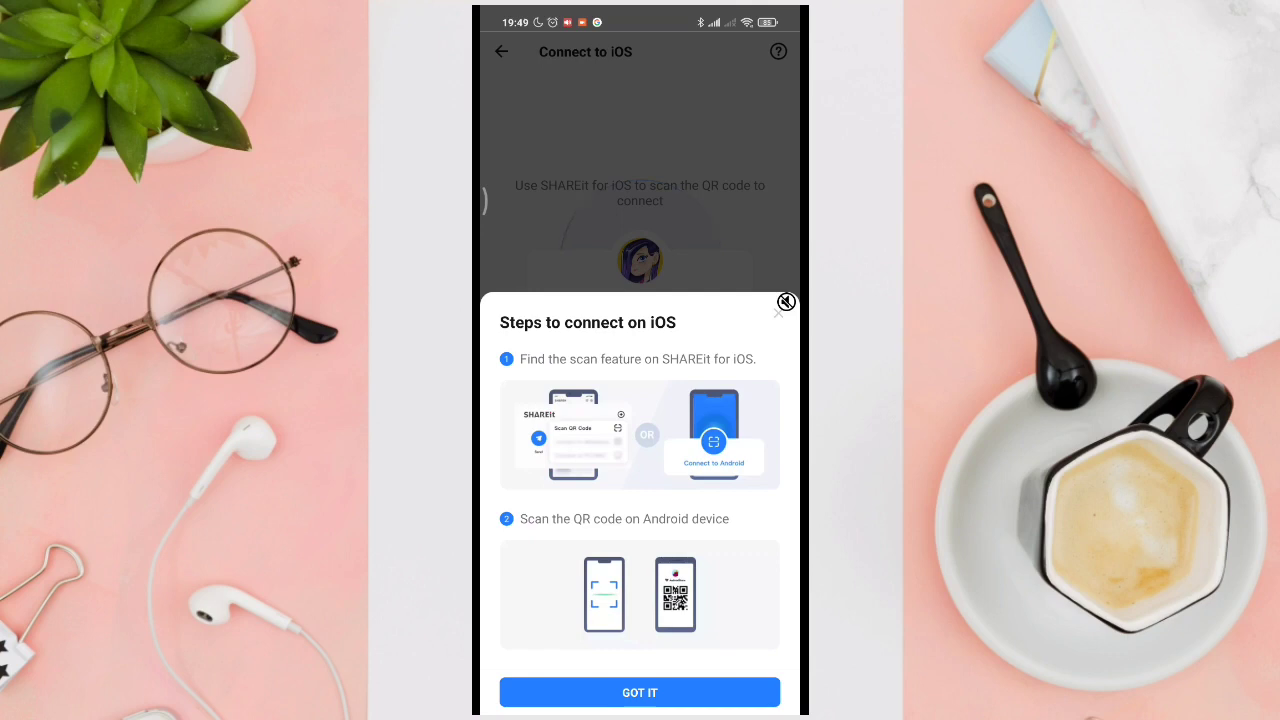
pyautogui.click(640, 692)
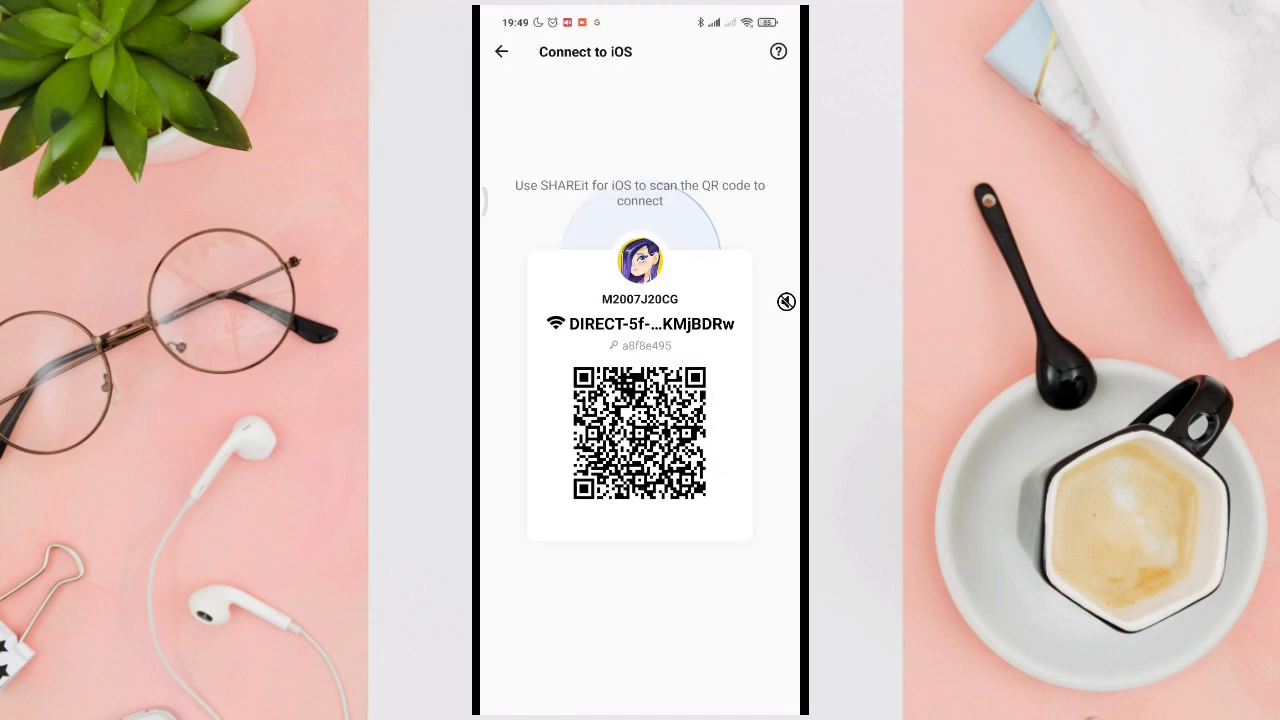